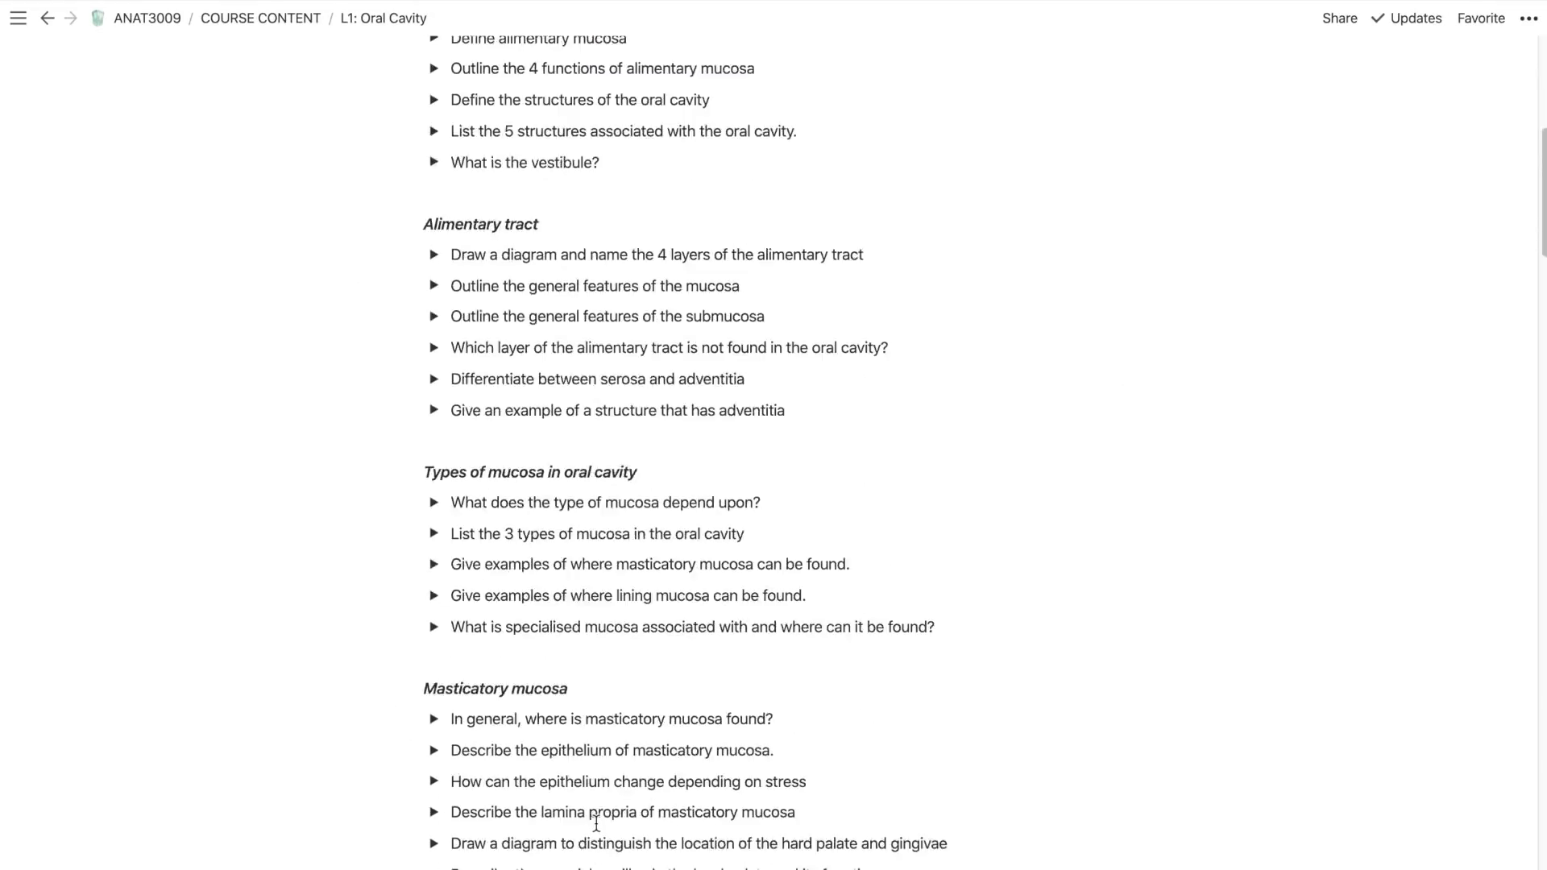
Expand the mucosa-type toggle to show its answer, then bring up the Oral Cavity page options.
{"action": "left_click", "coordinate": [433, 324]}
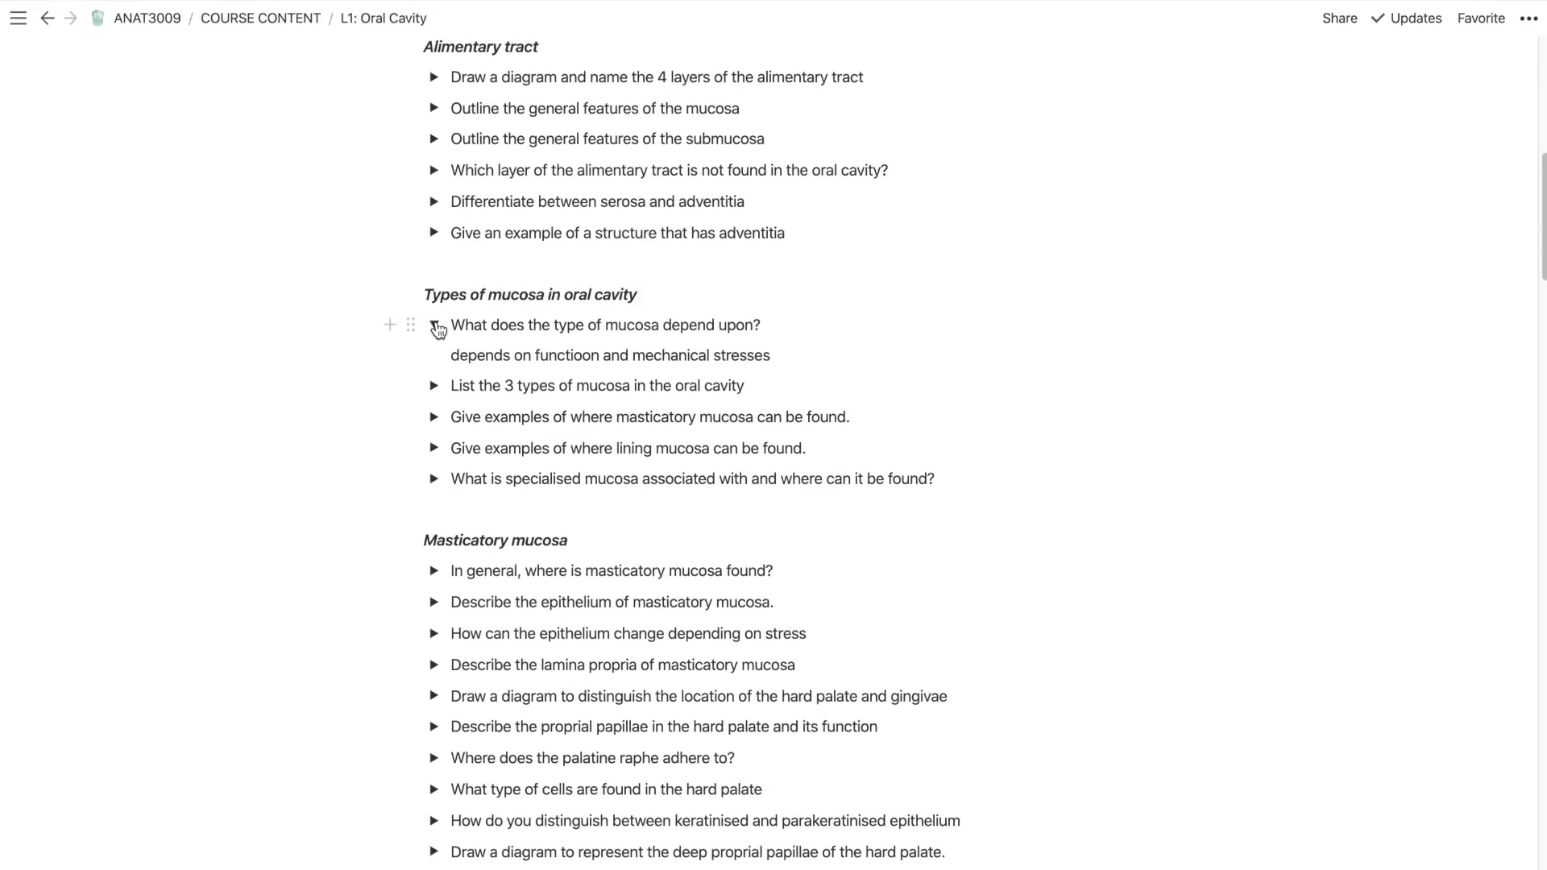
{"action": "left_click", "coordinate": [1531, 18]}
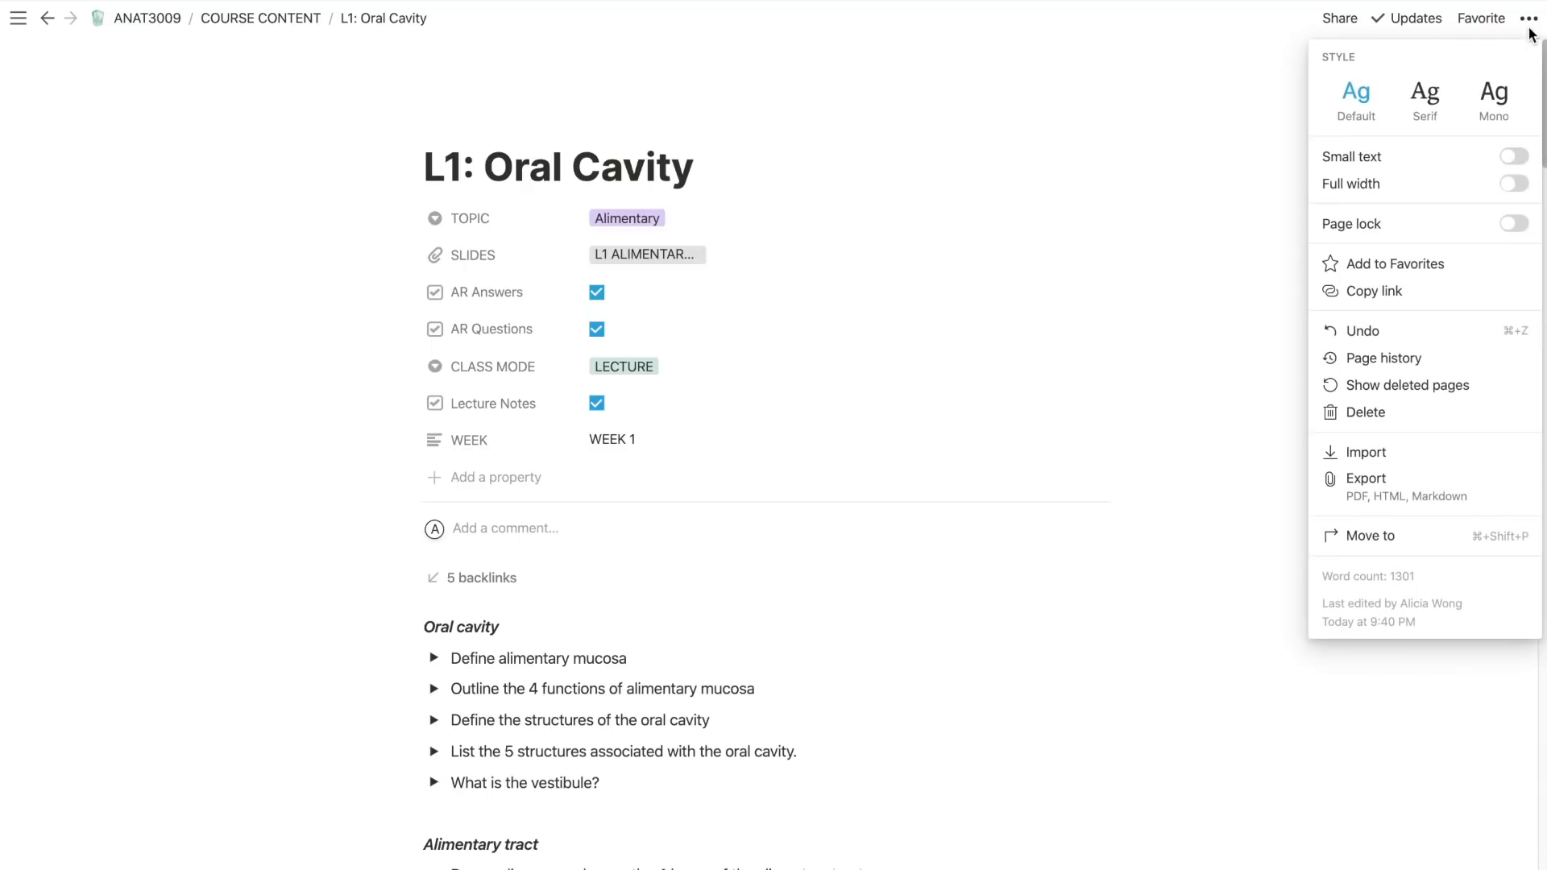
{"action": "mouse_move", "coordinate": [1365, 487]}
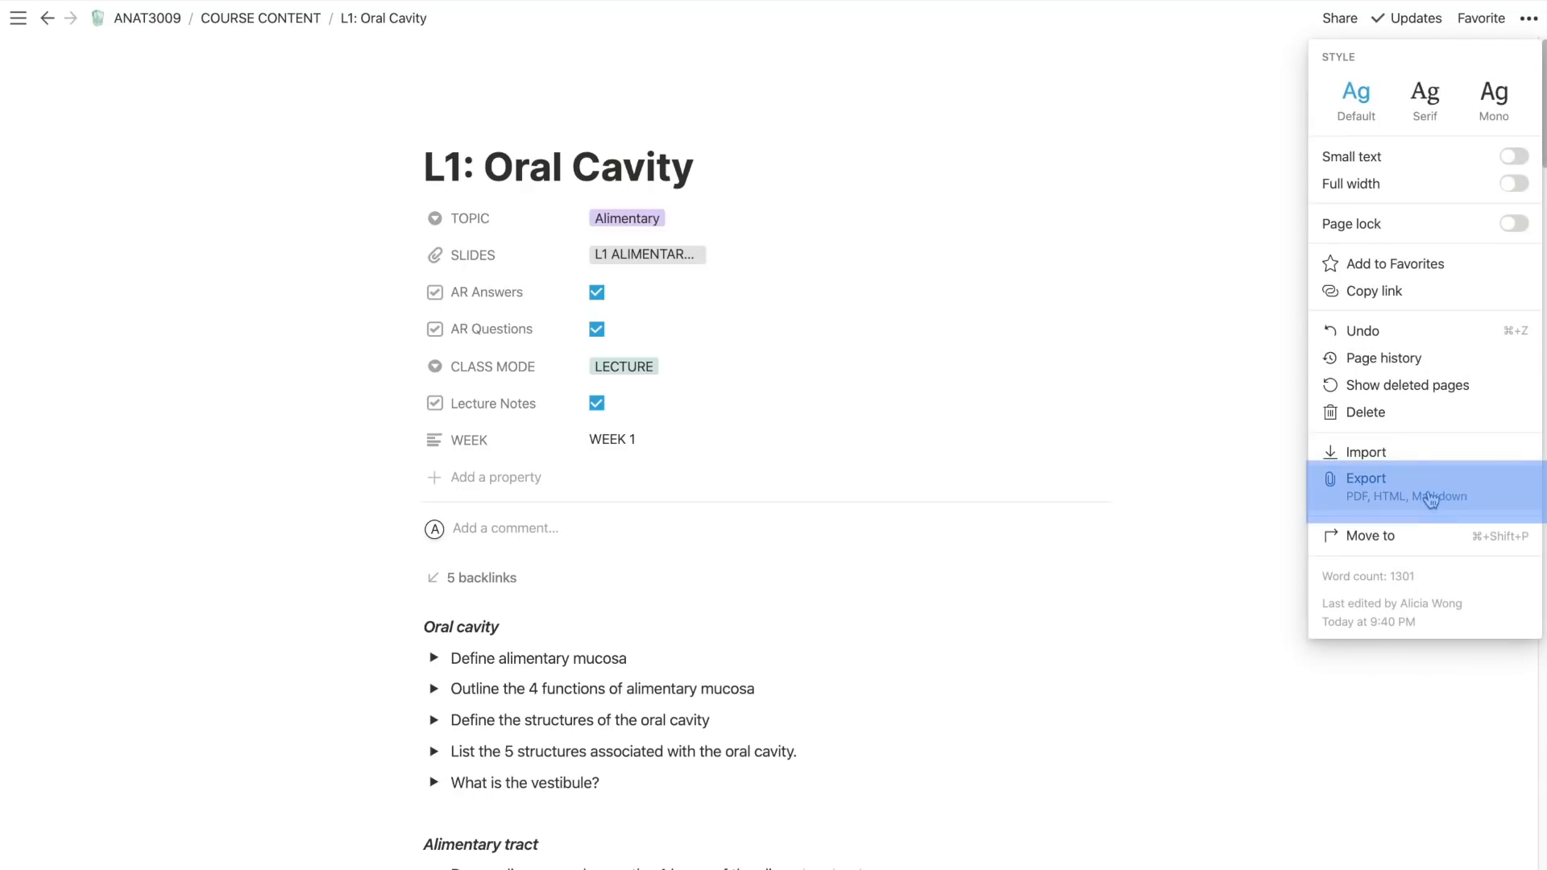
Export the L1: Oral Cavity page as HTML with Include subpages off.
{"action": "left_click", "coordinate": [1365, 478]}
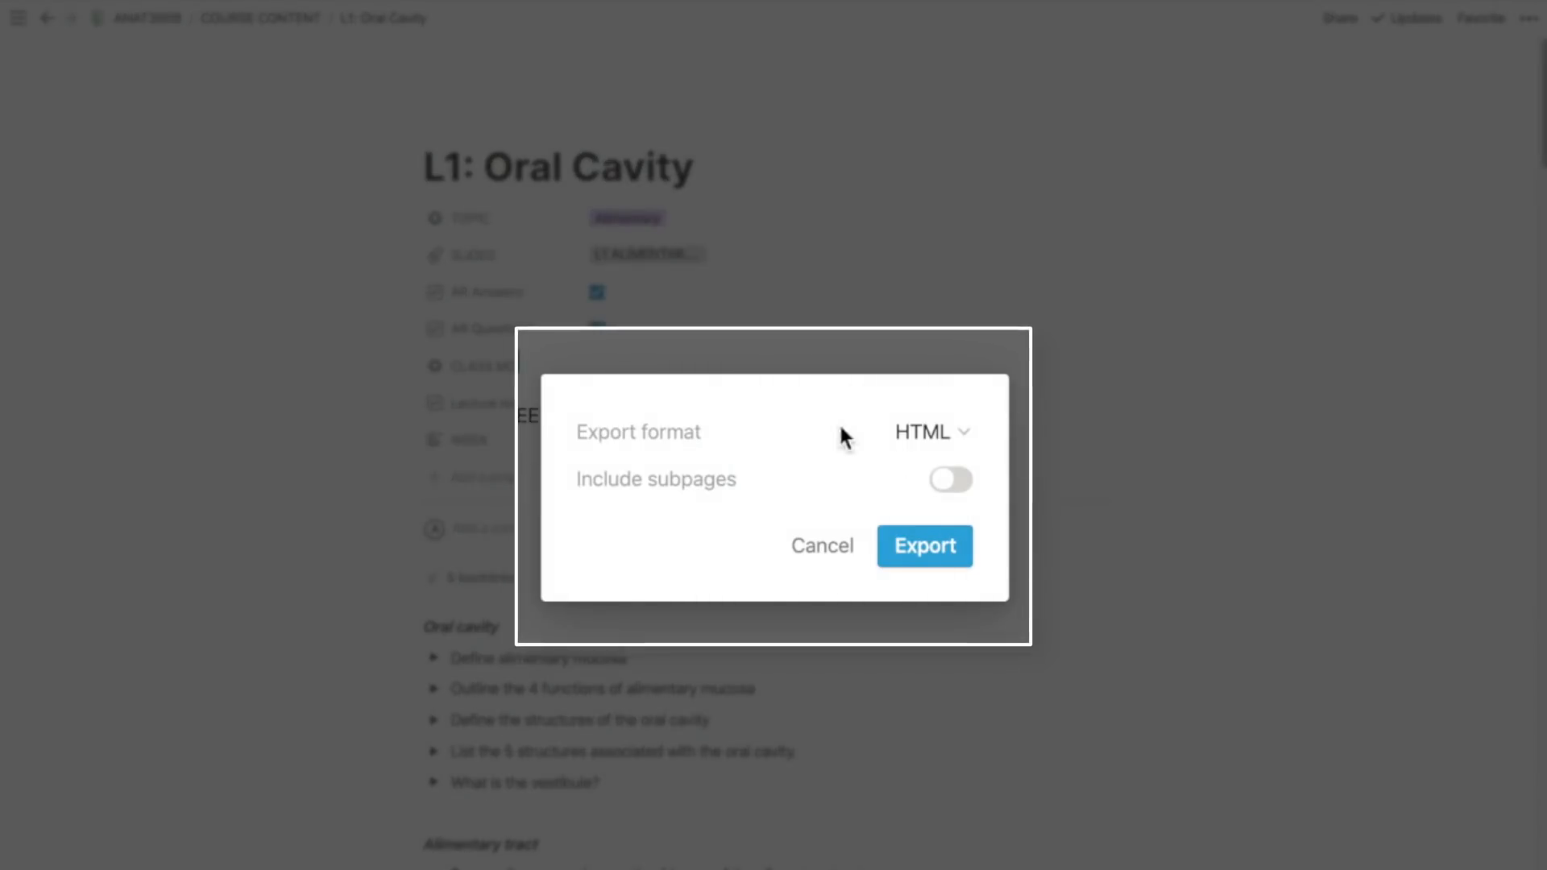
{"action": "left_click", "coordinate": [923, 546]}
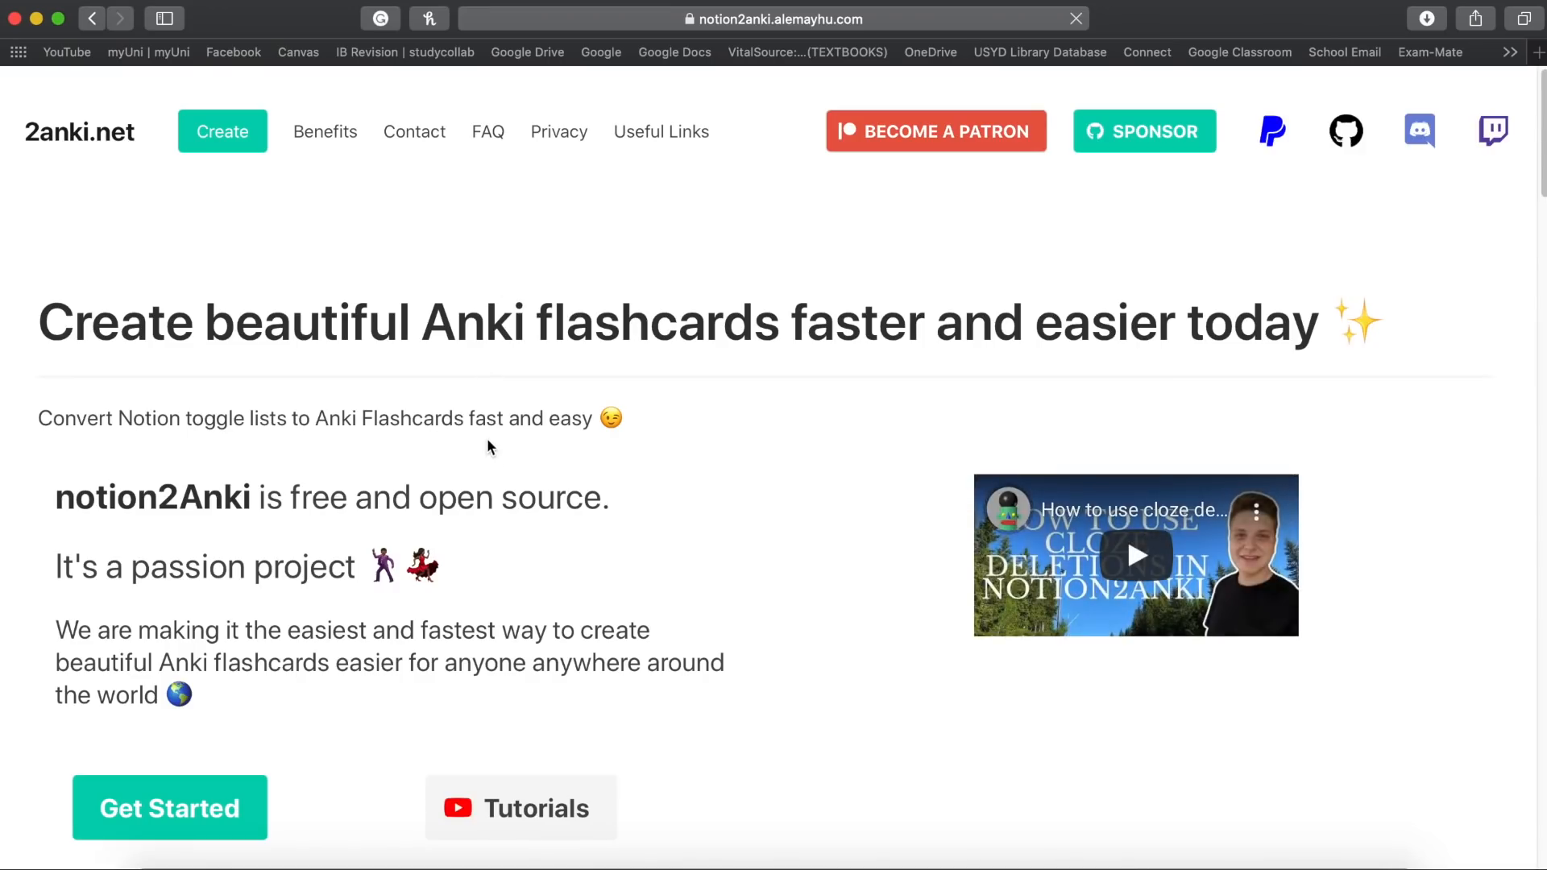
Convert the uploaded Notion export zip into the ANAT3009 - L1 Oral Cavity Anki deck.
{"action": "left_click", "coordinate": [170, 808]}
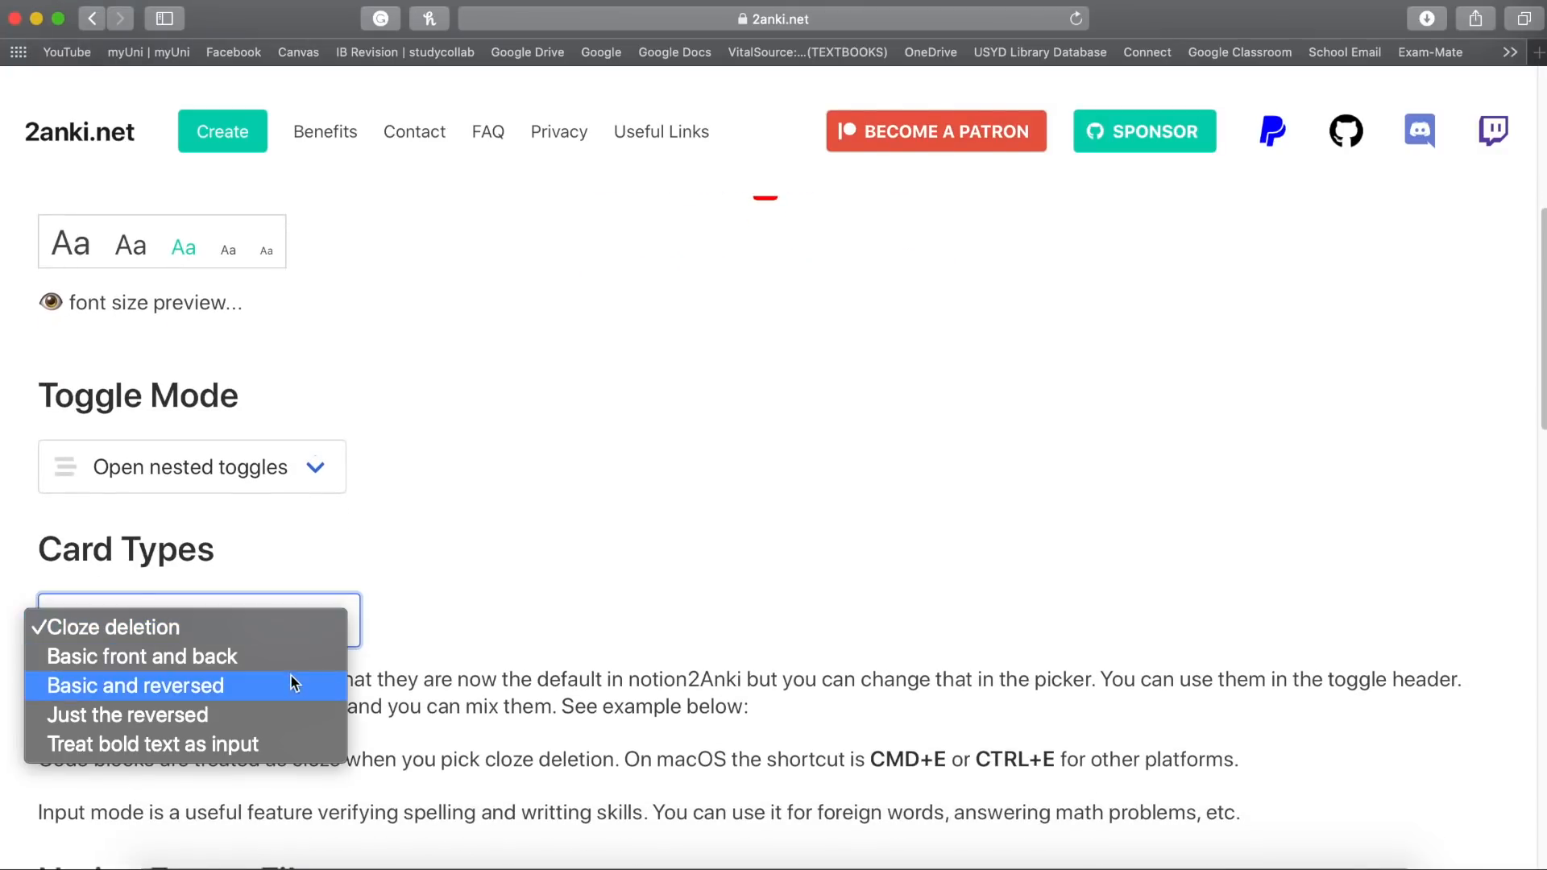
{"action": "scroll", "scroll_direction": "down", "scroll_amount": 3}
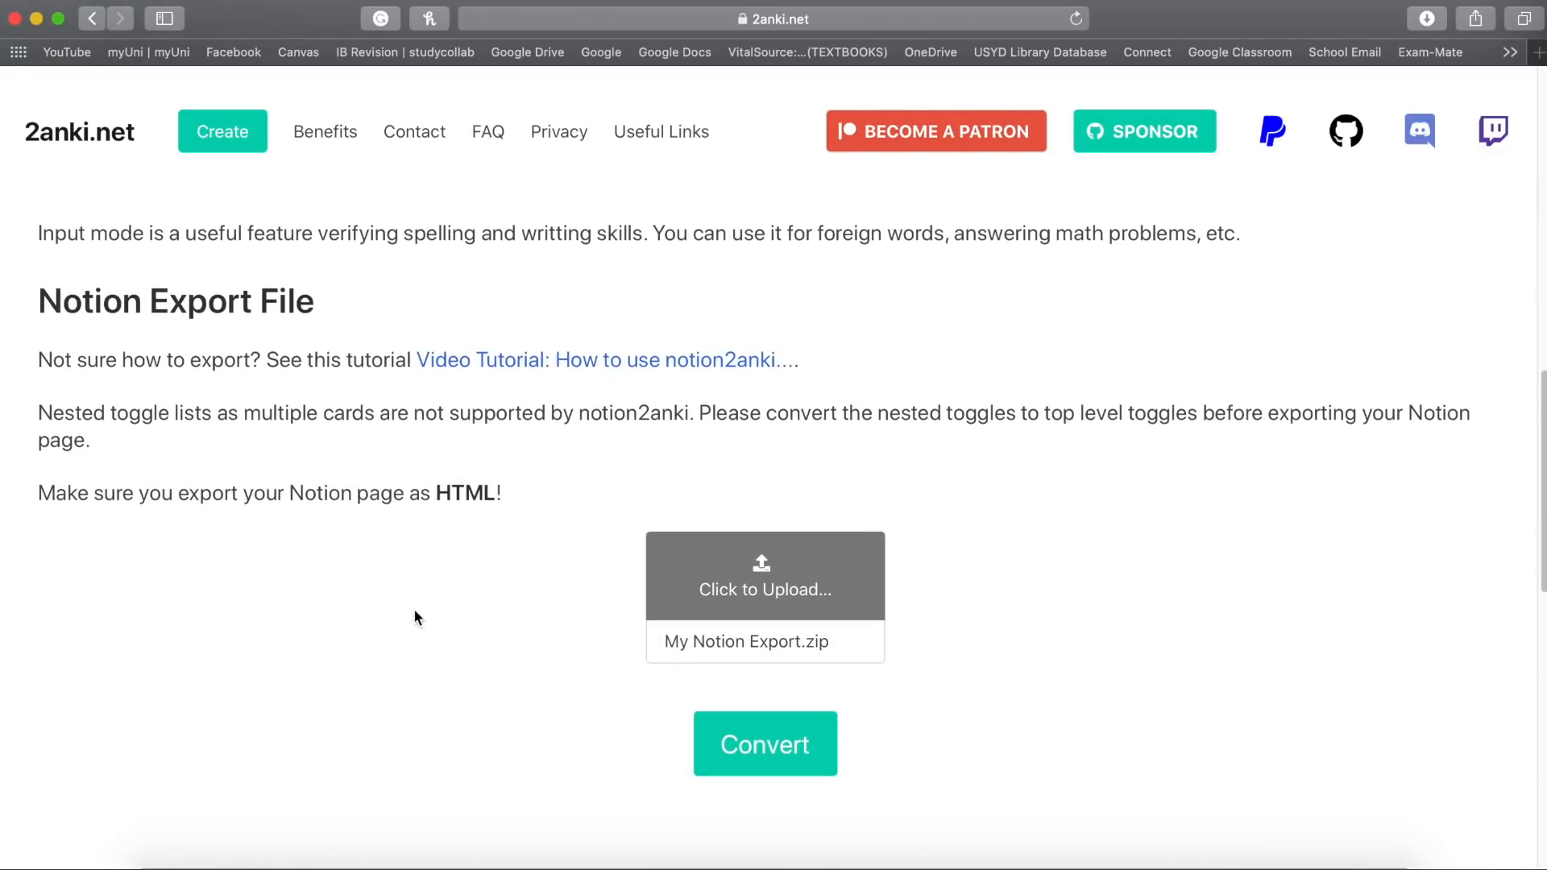
{"action": "left_click", "coordinate": [763, 745]}
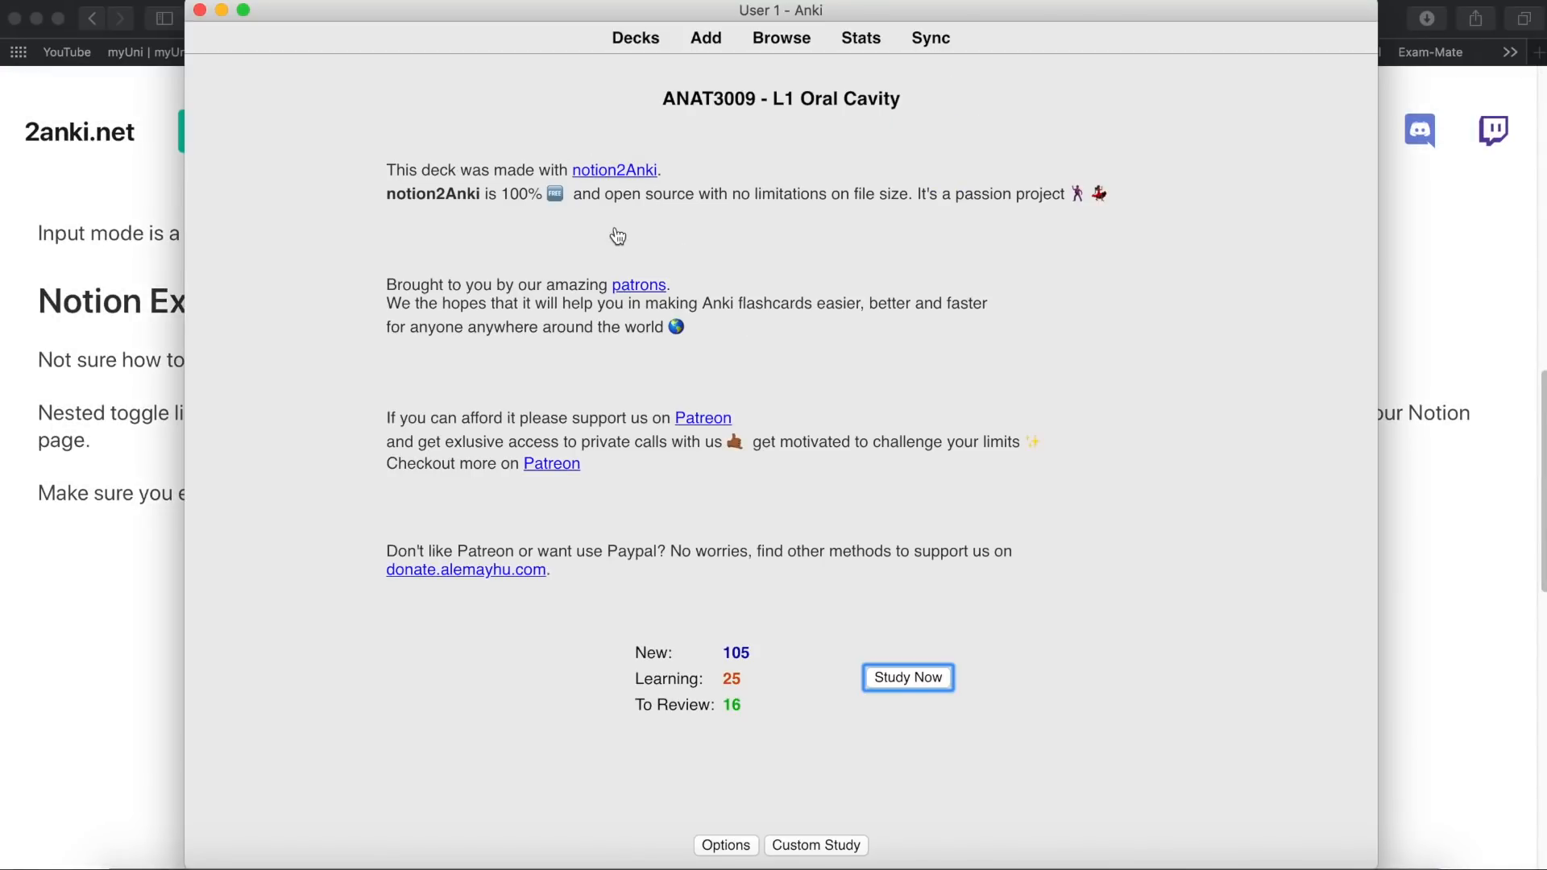
Study the ANAT3009 - L1 Oral Cavity deck and reveal the hard palate papillae diagram answer.
{"action": "left_click", "coordinate": [906, 676]}
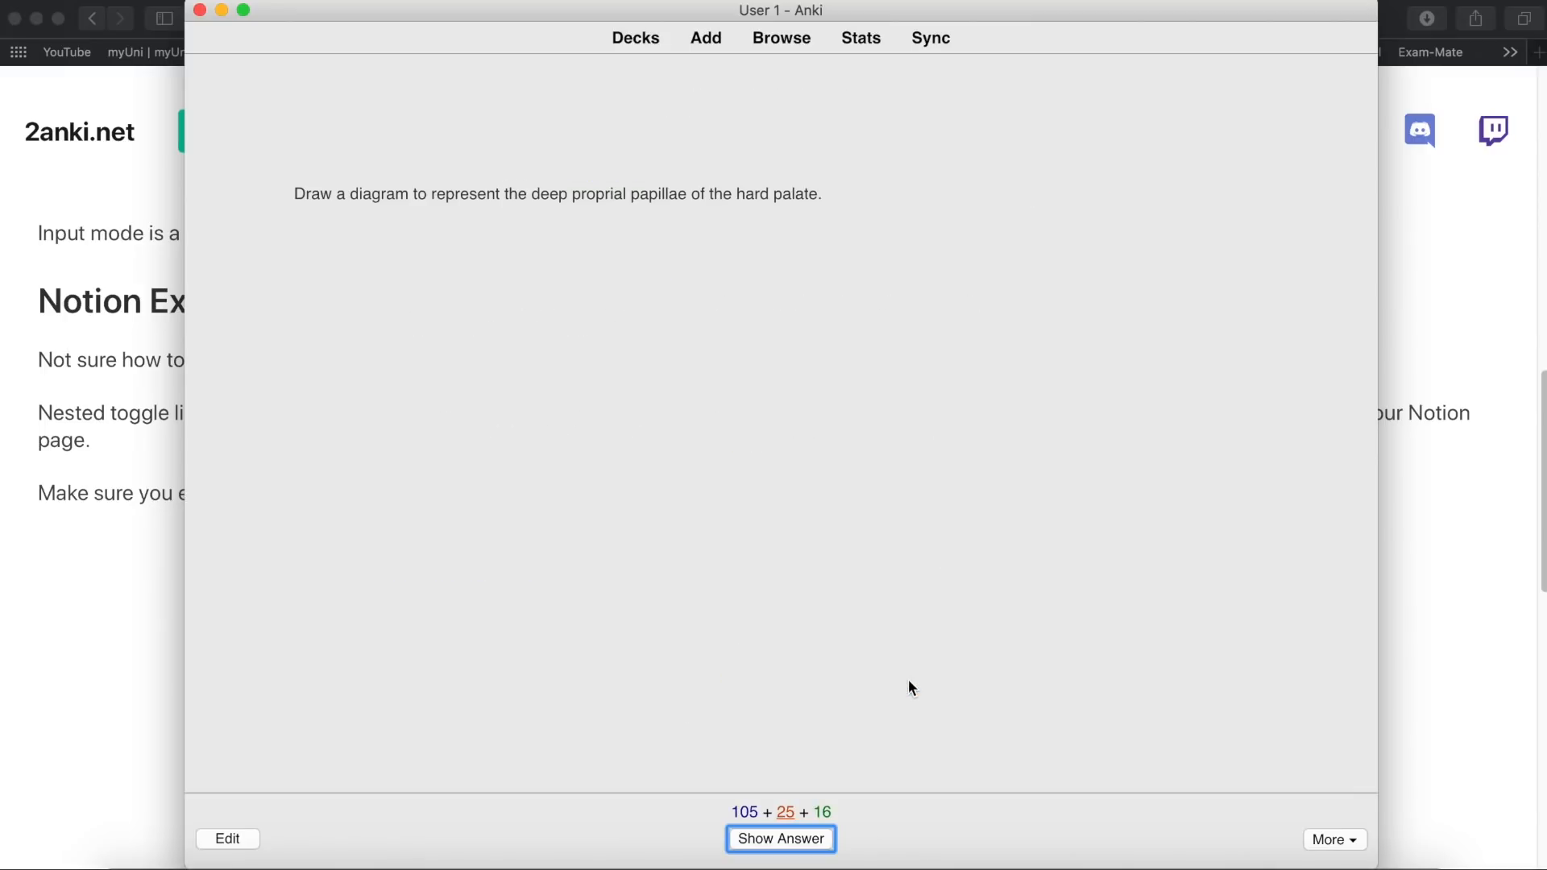
{"action": "left_click", "coordinate": [780, 838]}
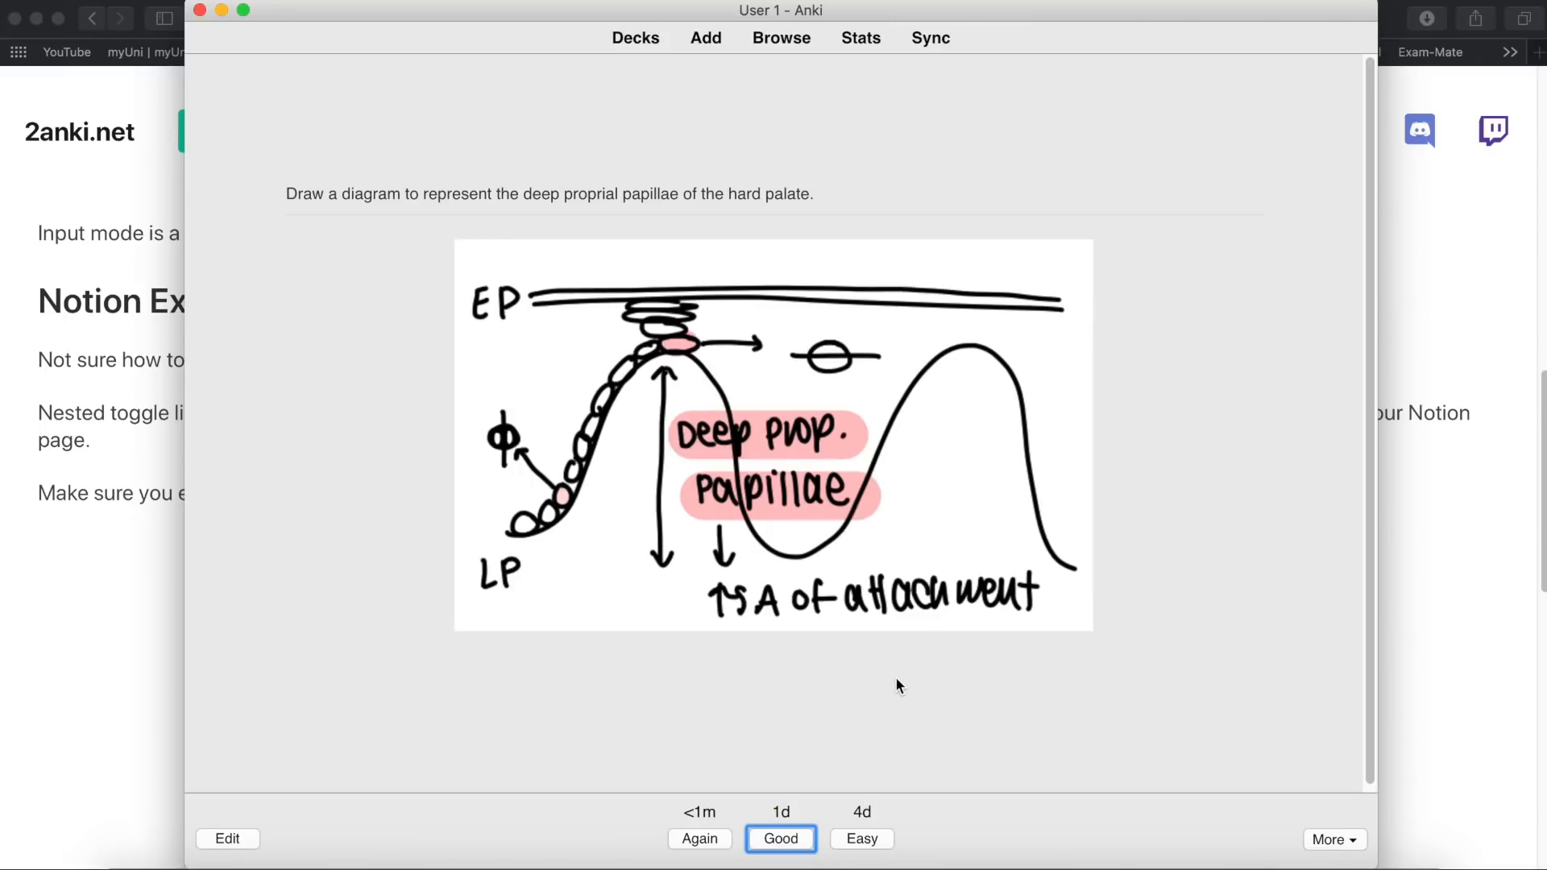